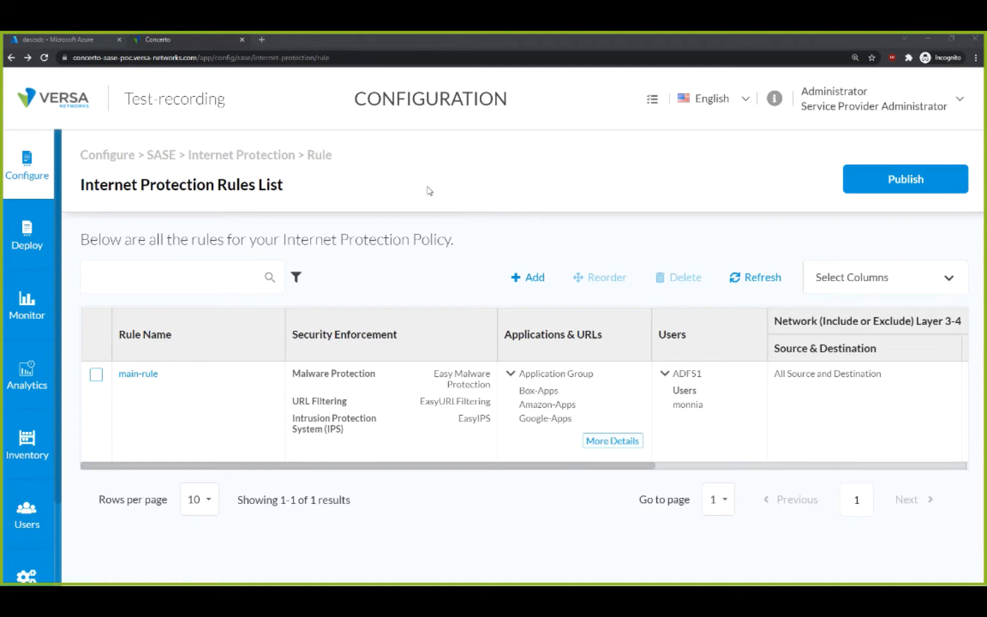
mouse_move(174, 120)
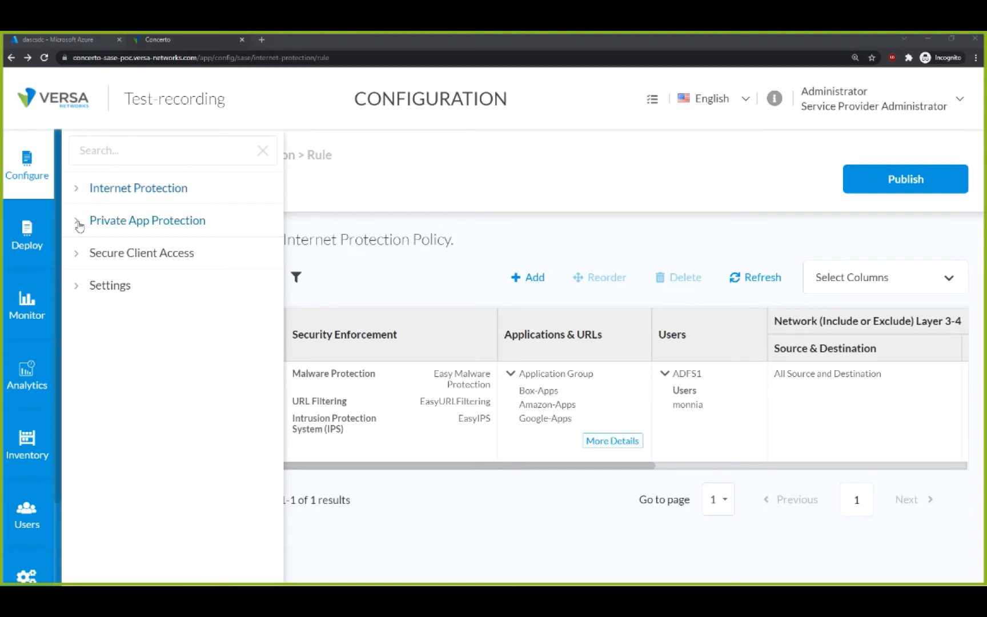
Step: Browse and collapse the Settings section, then expand Internet Protection to list its Rules entry
left_click(147, 219)
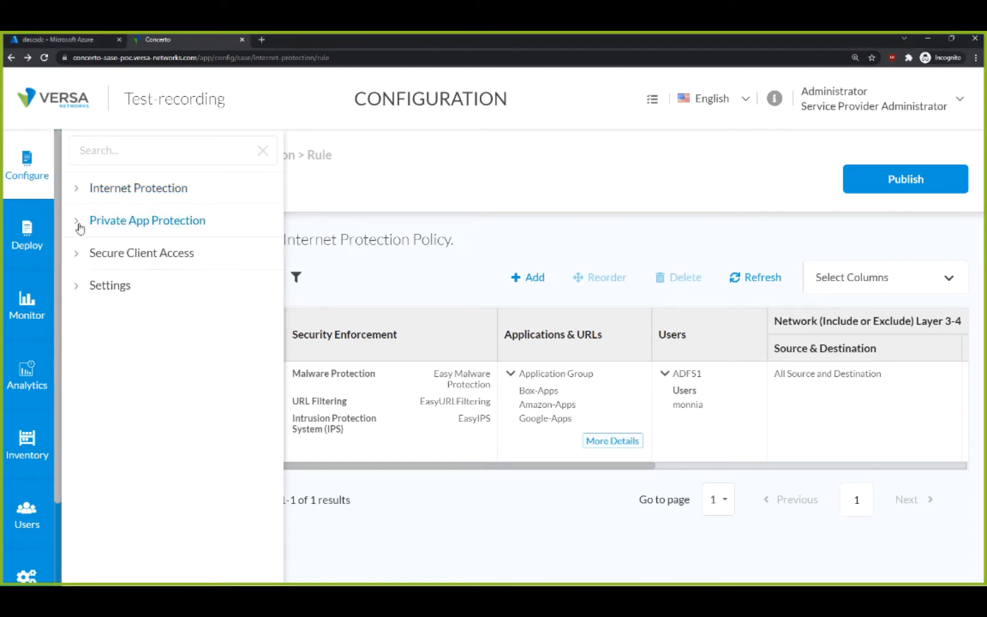
left_click(141, 253)
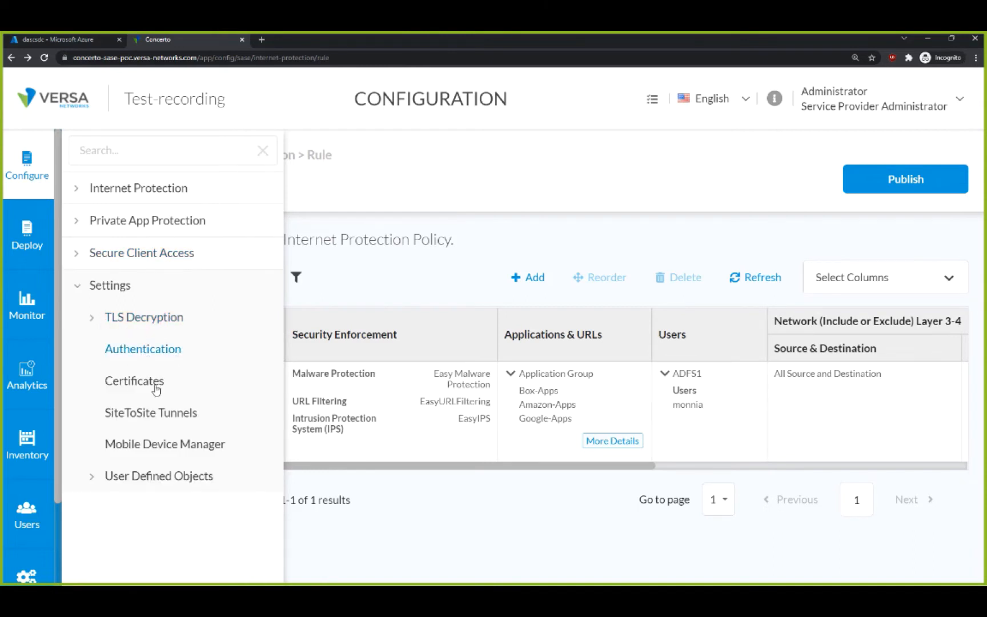
mouse_move(150, 421)
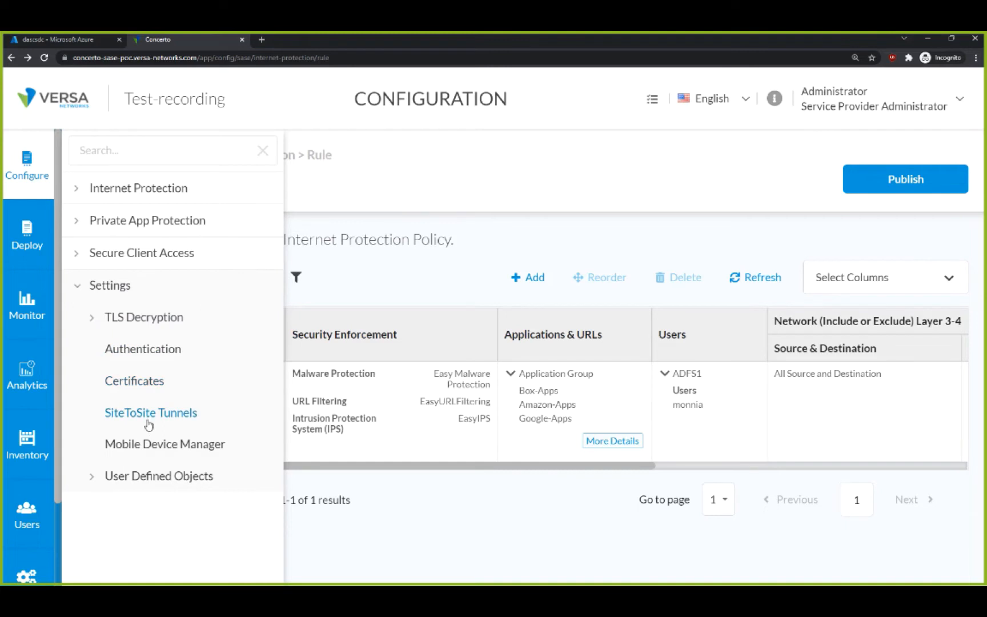
left_click(110, 286)
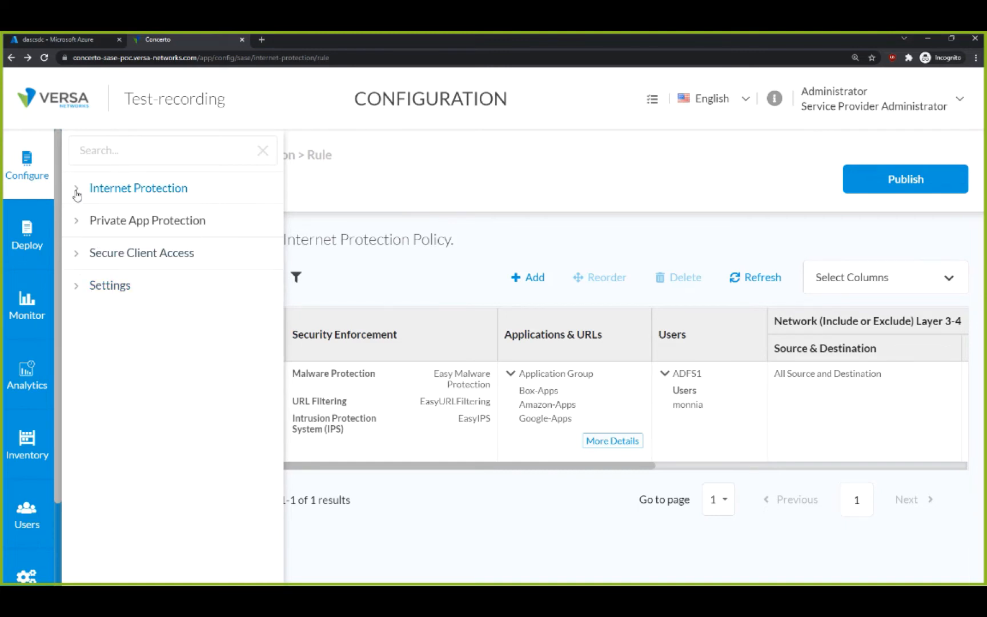
left_click(139, 188)
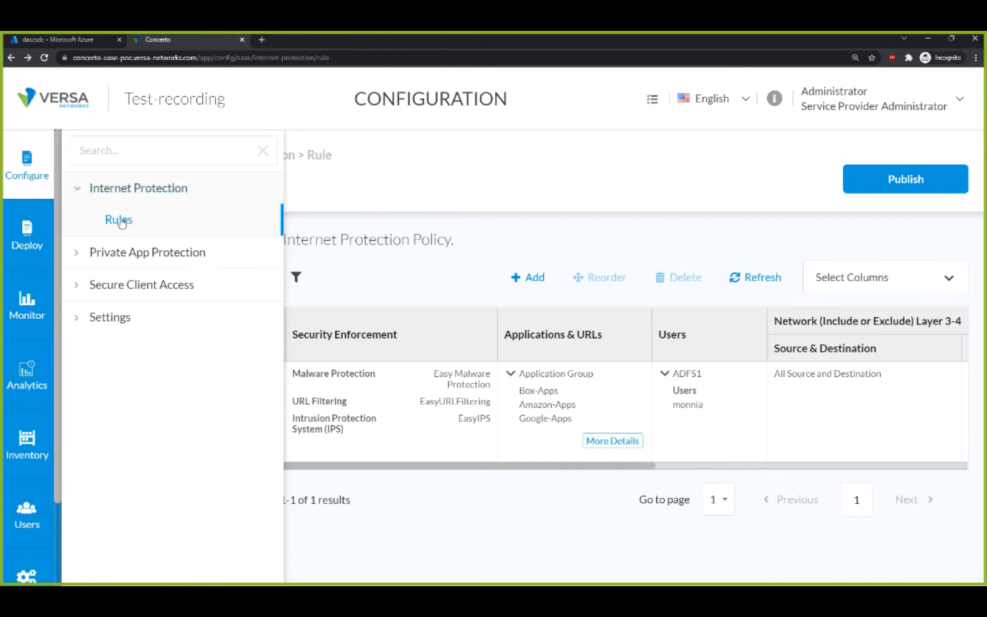
Step: Start a new Internet Protection rule matching the Facebook applications for all users
left_click(119, 220)
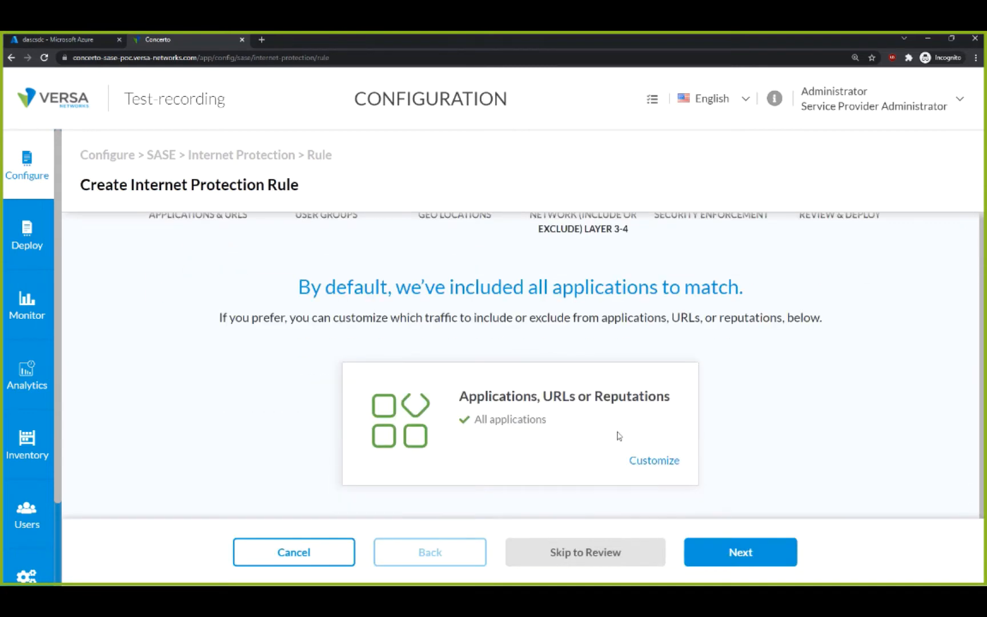
left_click(653, 461)
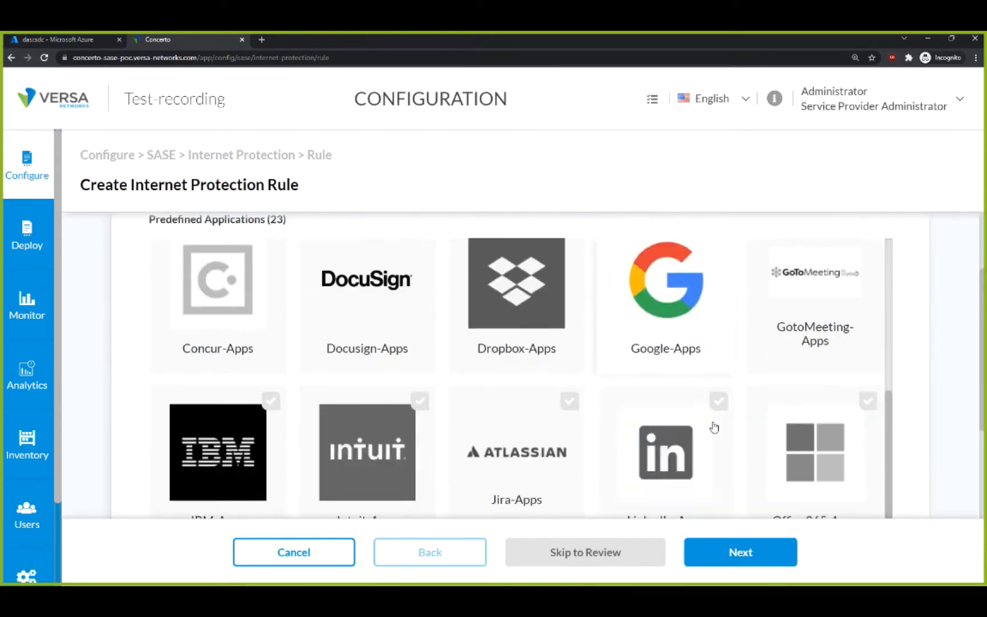
type("face")
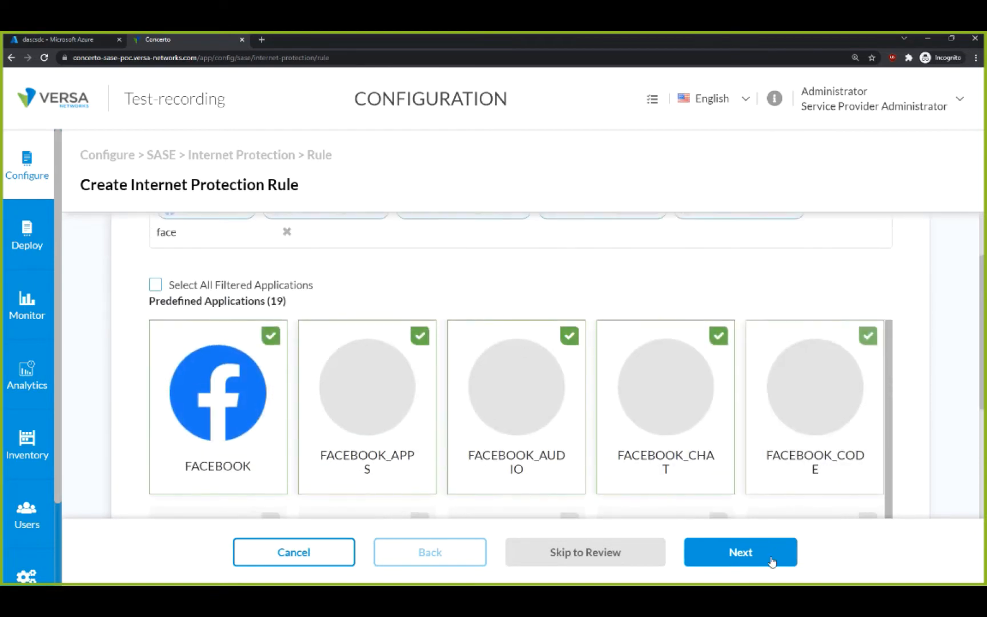
left_click(741, 552)
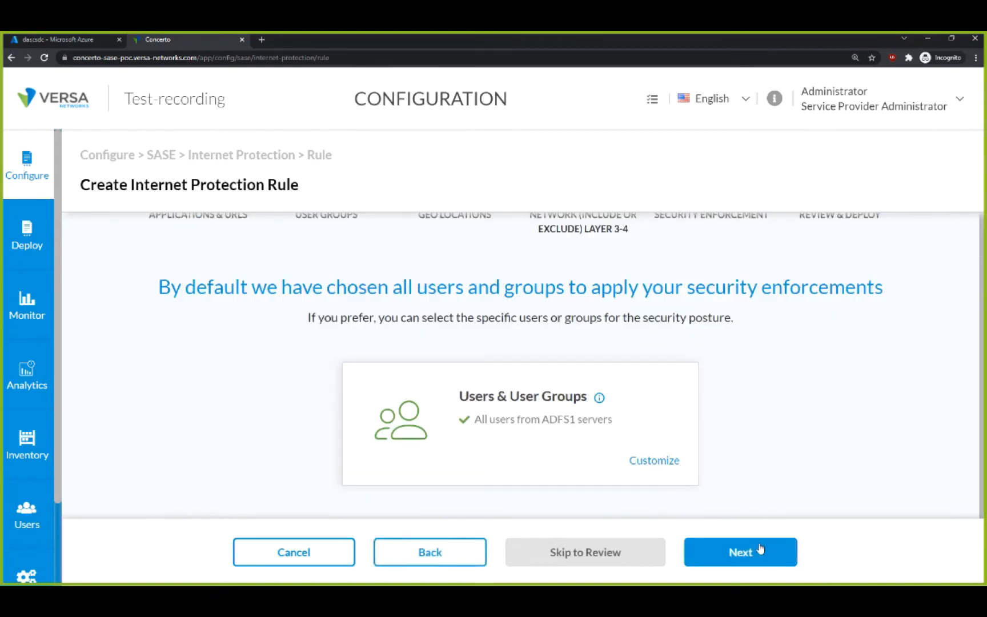
left_click(741, 552)
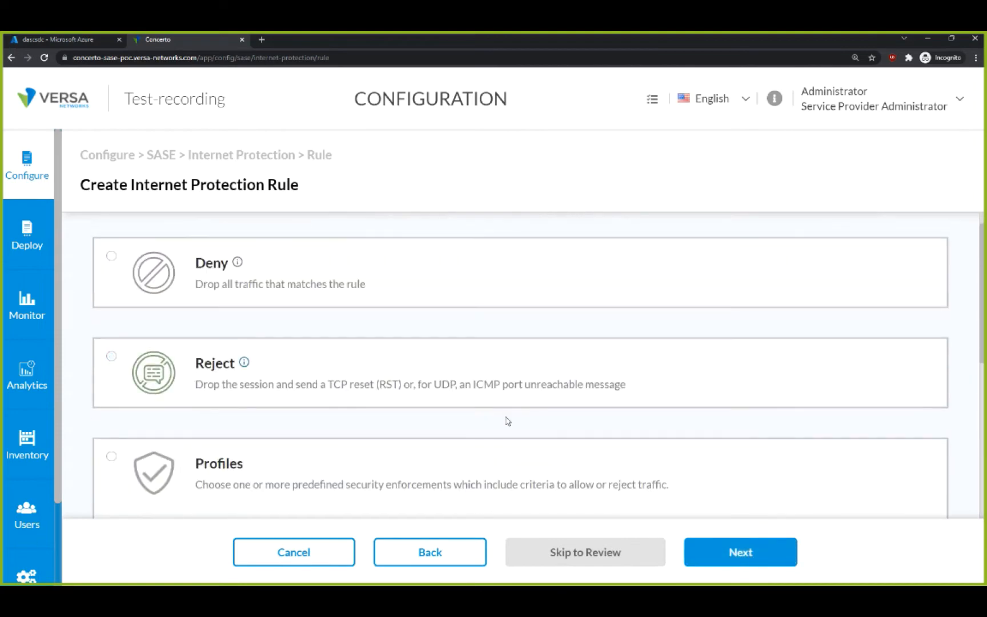
Step: Set the rule action to Reject, name it facebook, save it and process it first in the list
left_click(112, 356)
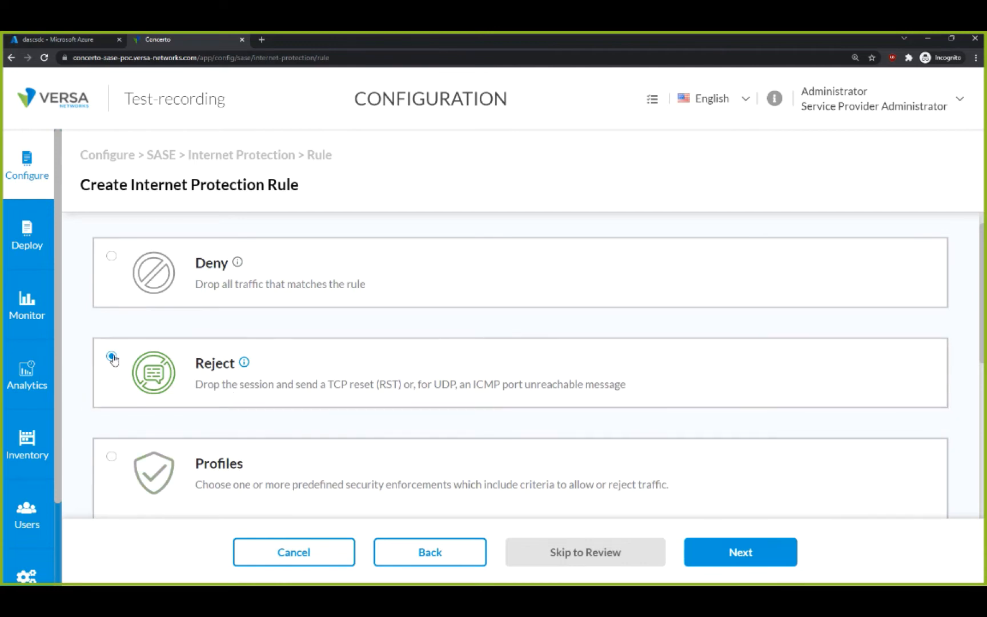
left_click(112, 456)
type("fa")
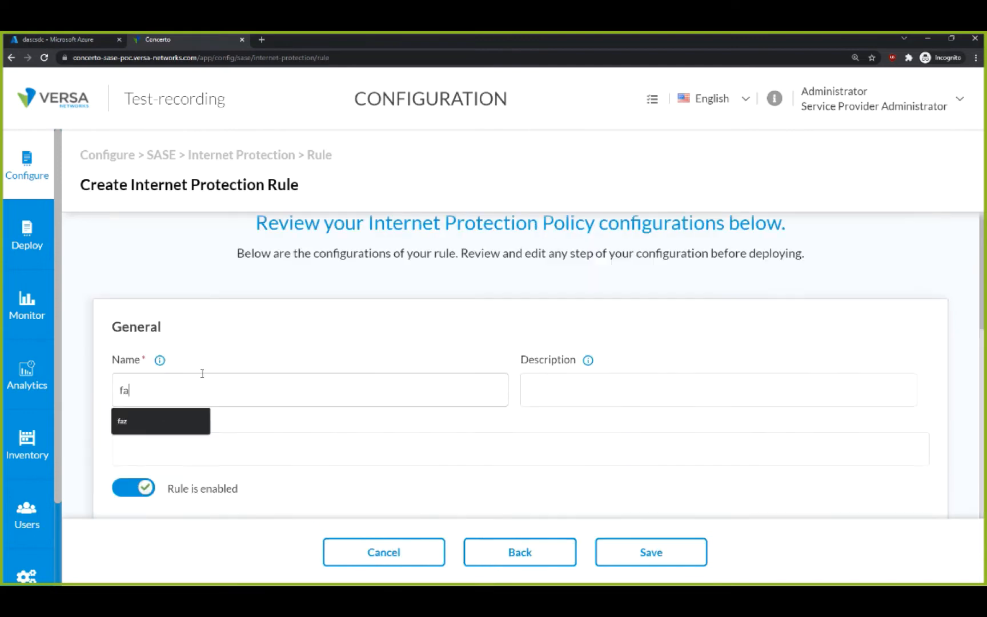
left_click(650, 552)
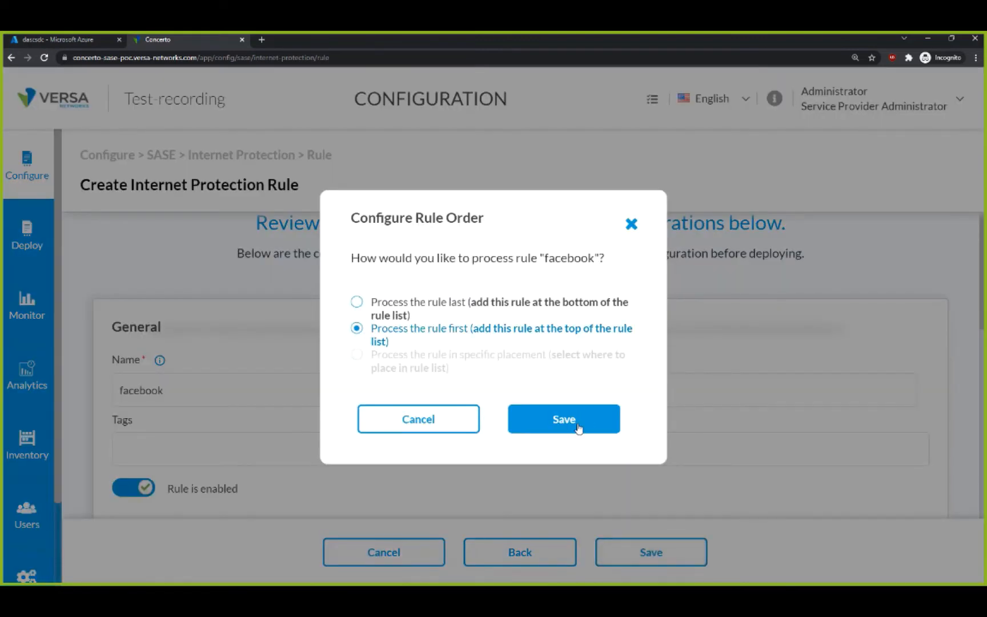
left_click(564, 420)
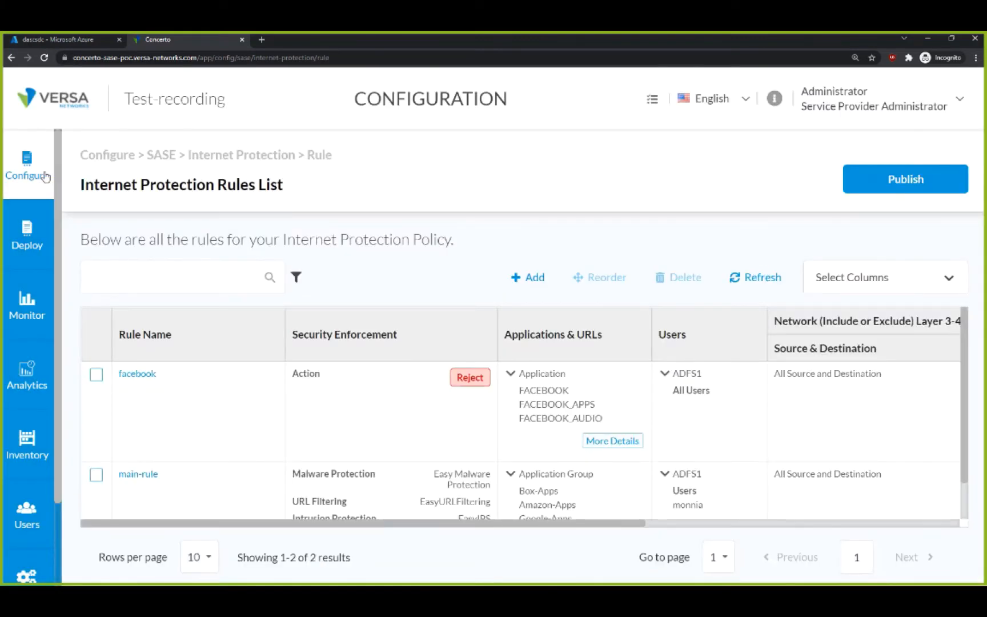
Step: Go to Private App Protection rules and begin the guide's site-to-site tunnel setup
left_click(27, 166)
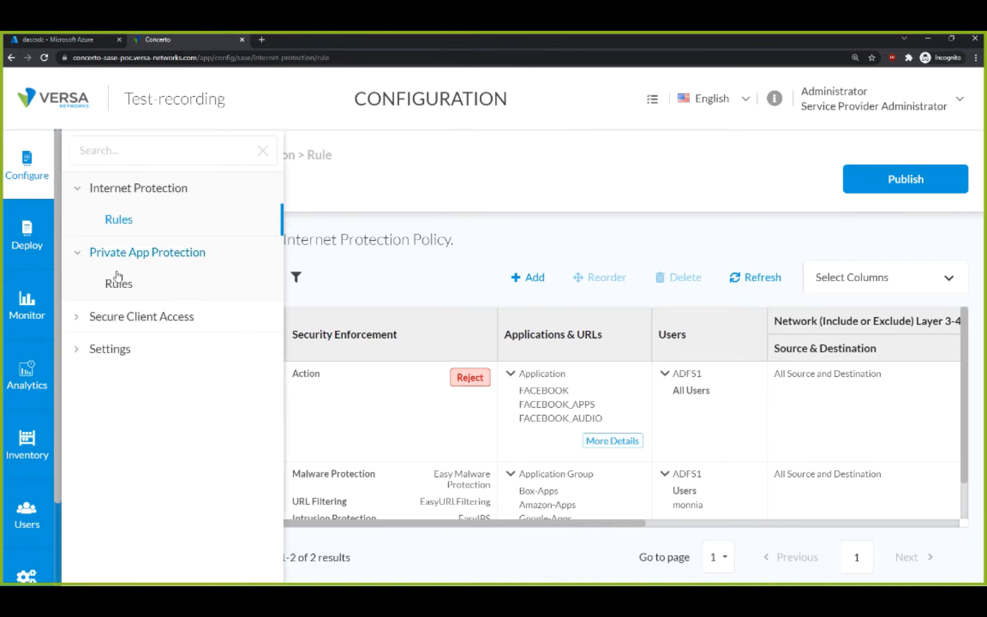
left_click(119, 283)
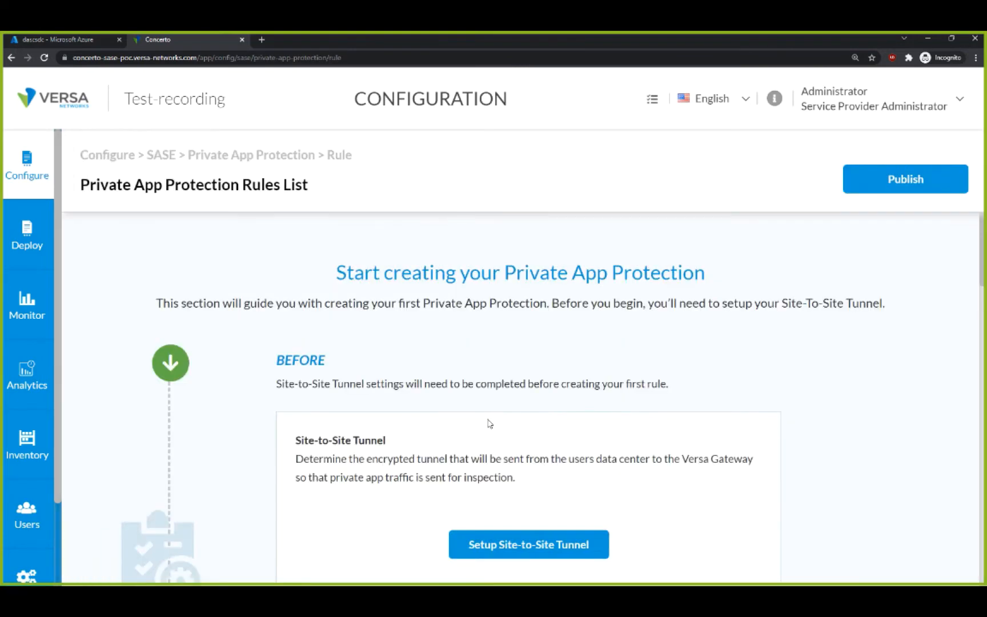
mouse_move(665, 400)
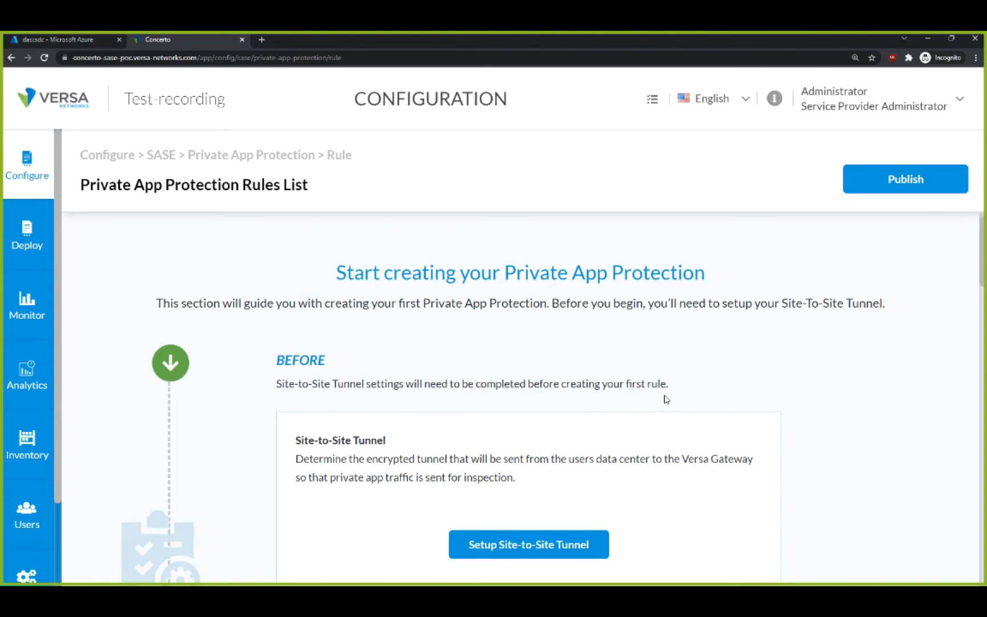
scroll("down", 3)
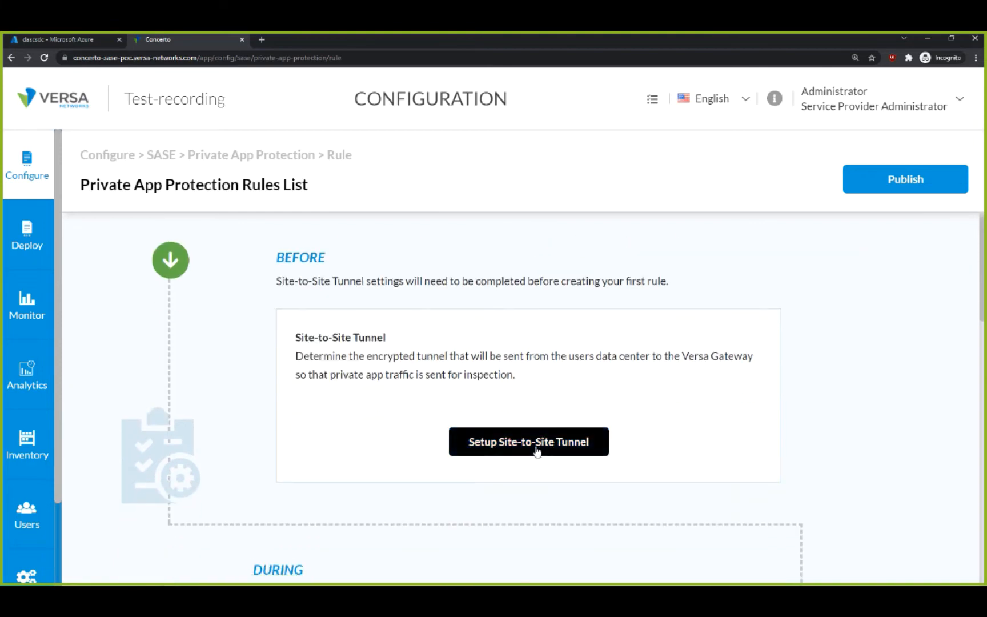
mouse_move(496, 456)
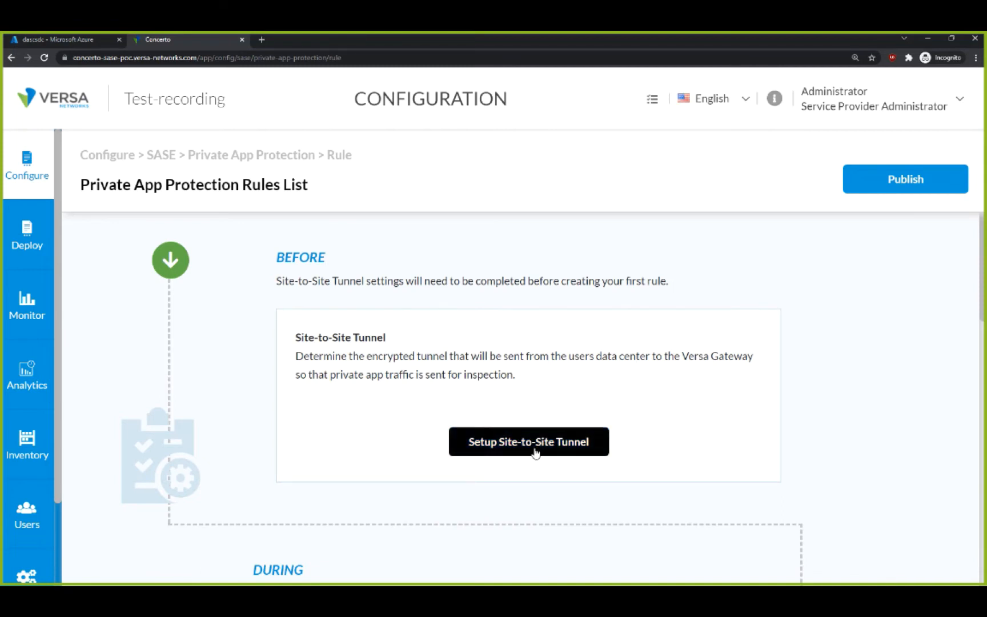
left_click(528, 441)
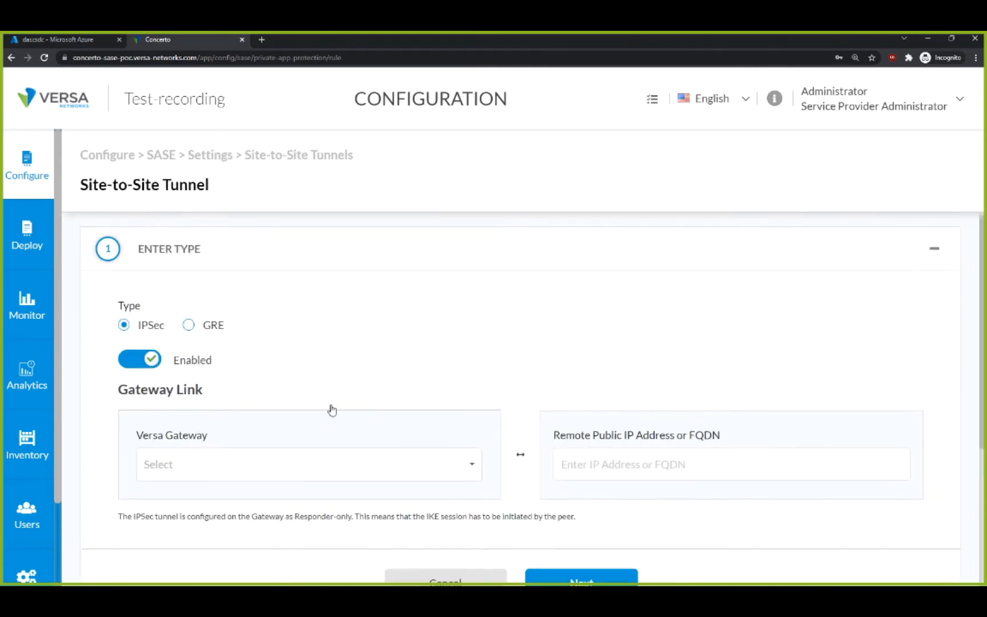
scroll("down", 3)
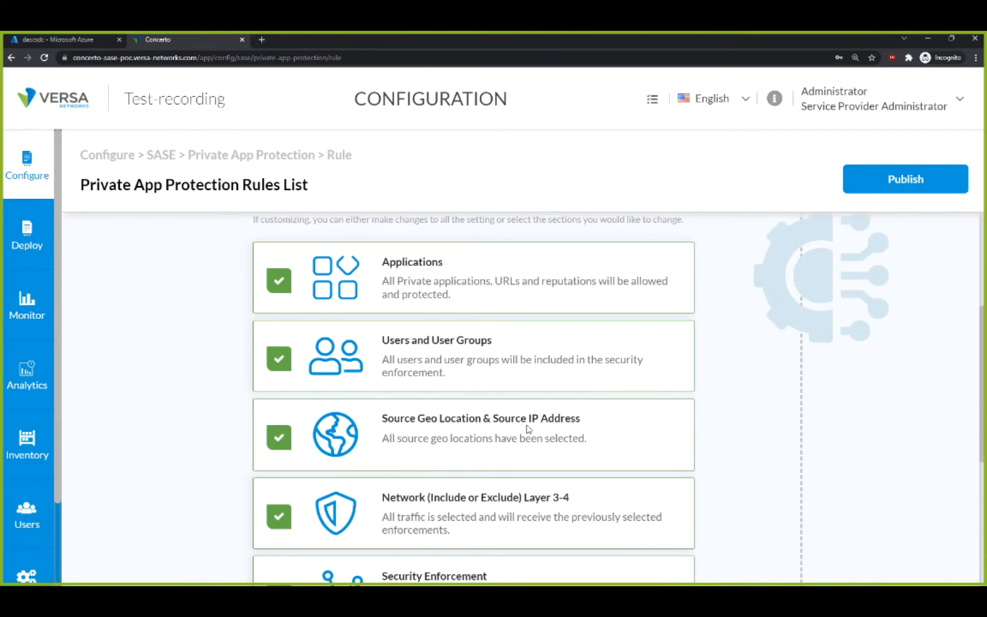
scroll("down", 3)
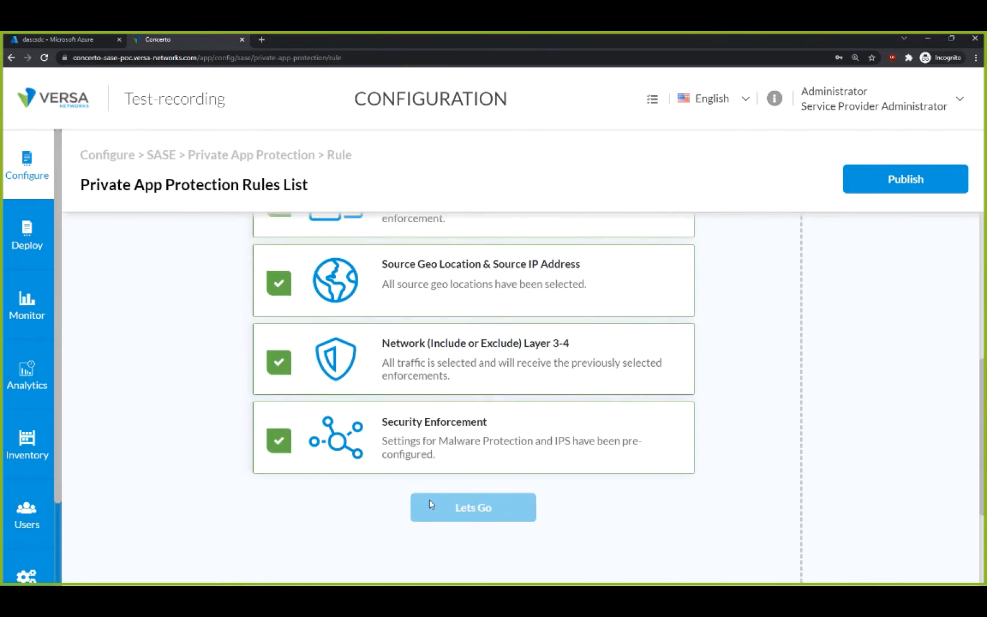
scroll("down", 3)
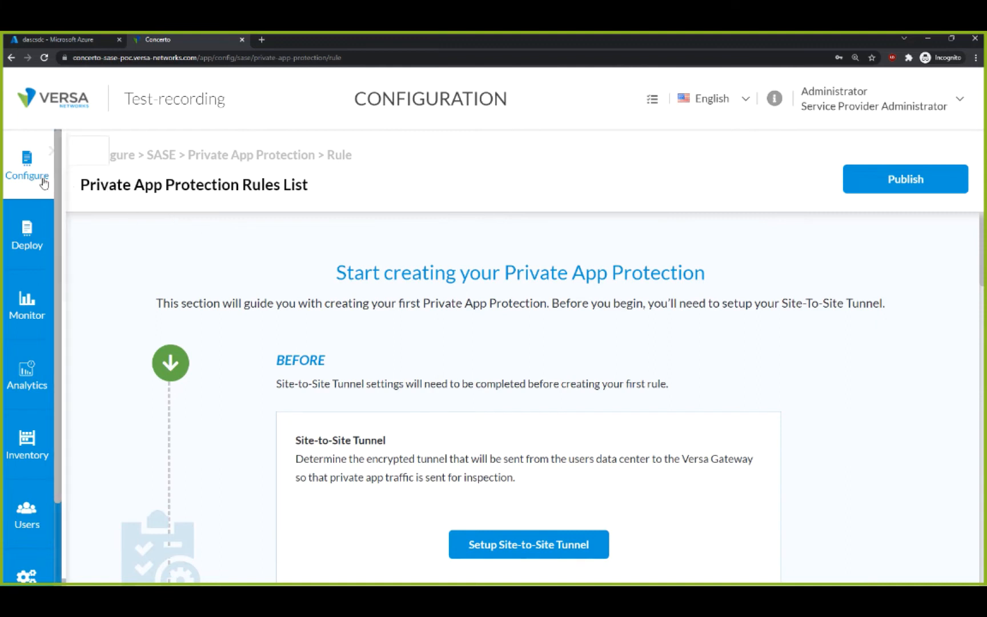
Step: Go to Secure Client Access rules and launch the Versa Secure Client Profile Setup wizard
left_click(27, 167)
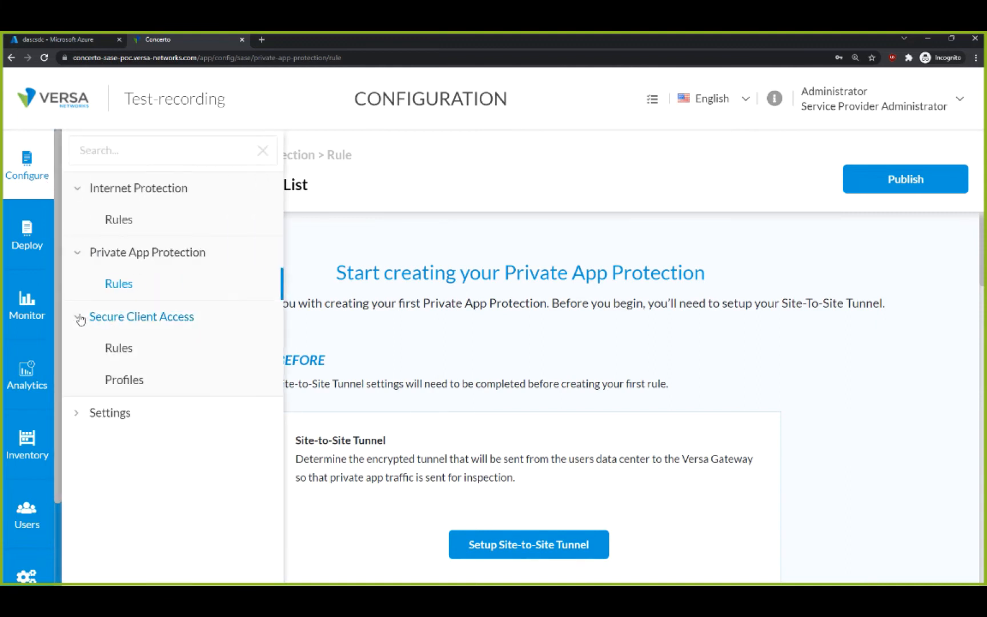
left_click(118, 348)
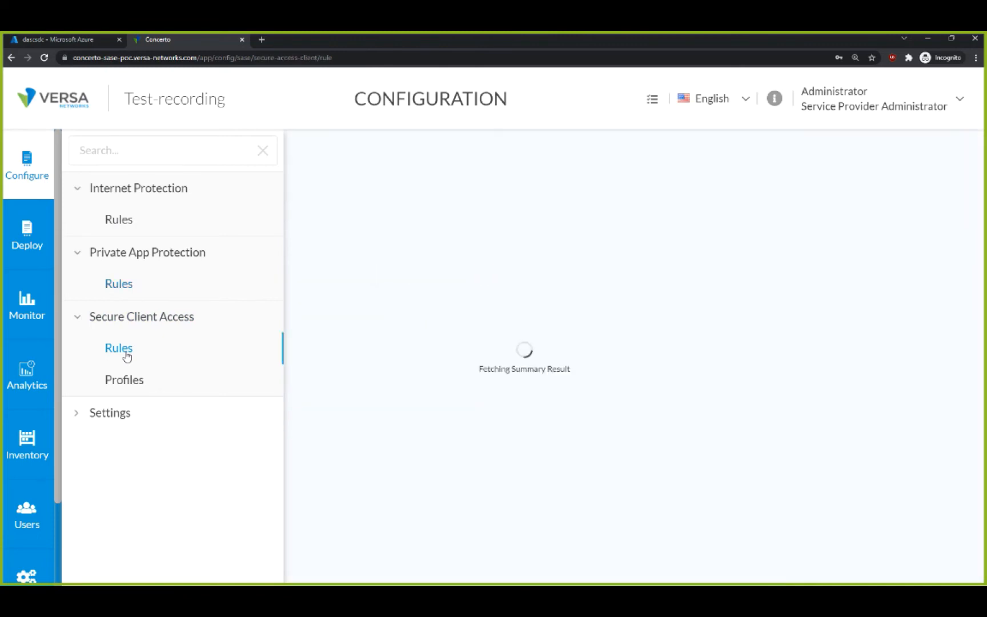
left_click(119, 349)
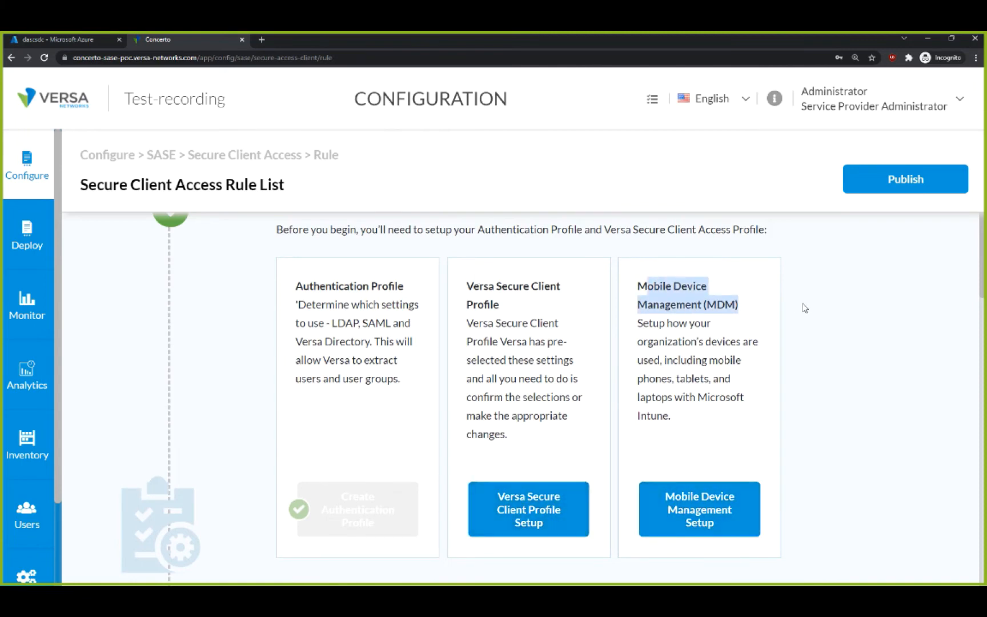
mouse_move(631, 284)
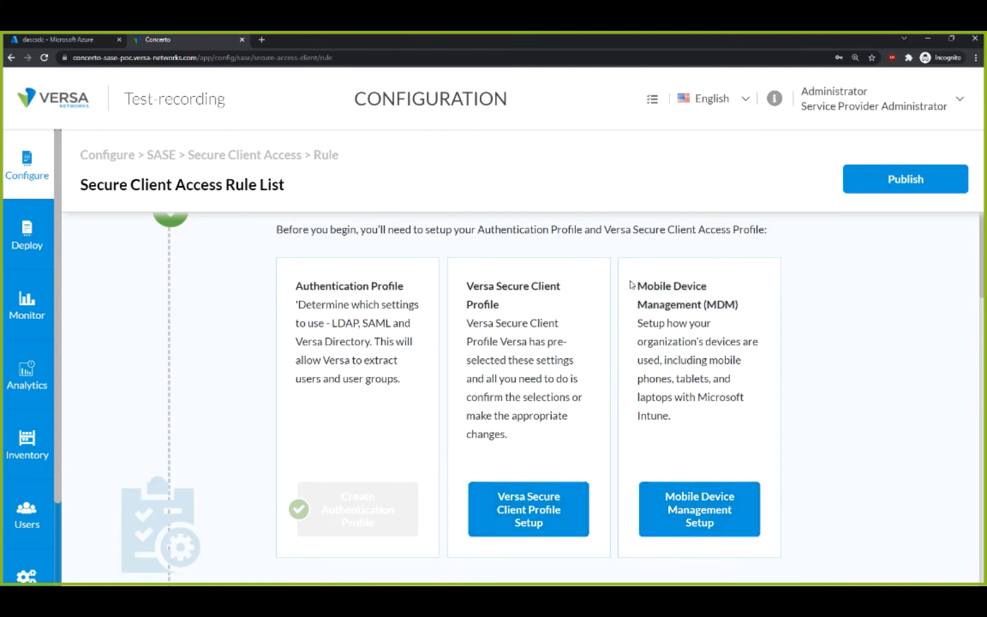
left_click_drag(637, 280, 670, 423)
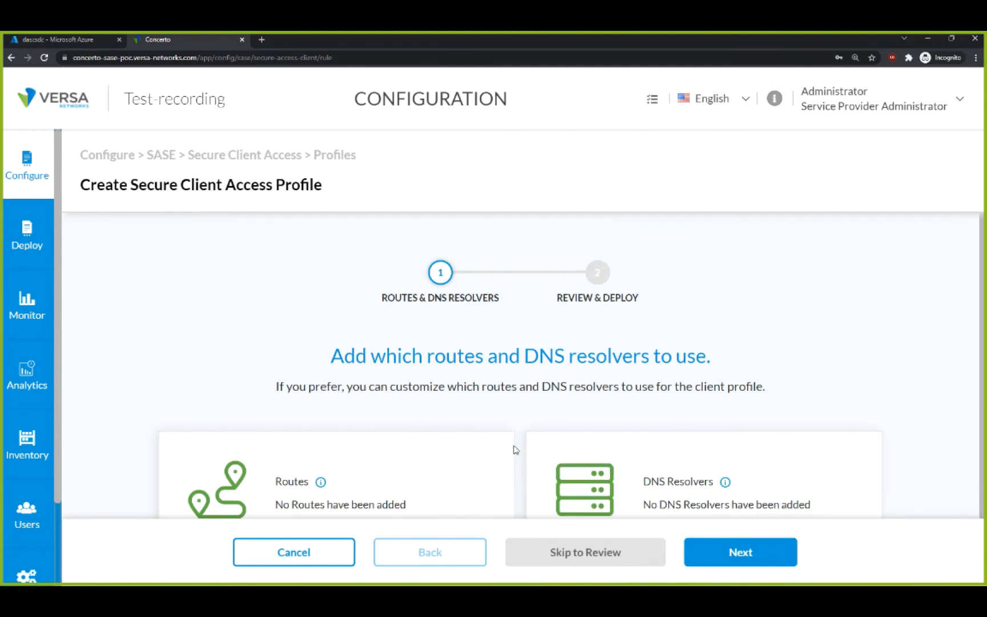
Step: Add a route named internal with prefix 10.0.0.0/24 to the profile
scroll("down", 3)
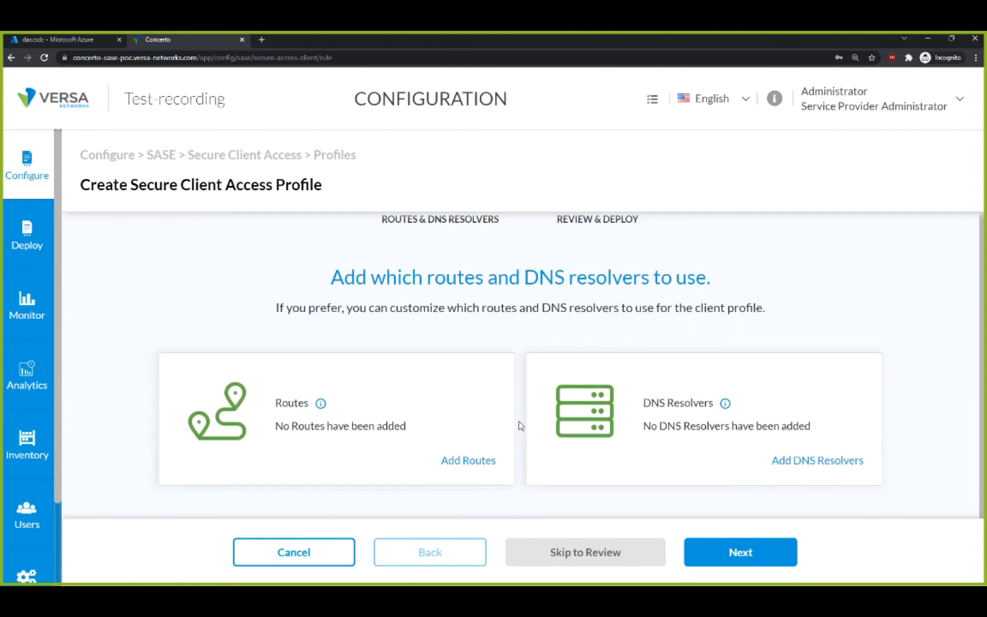
mouse_move(474, 429)
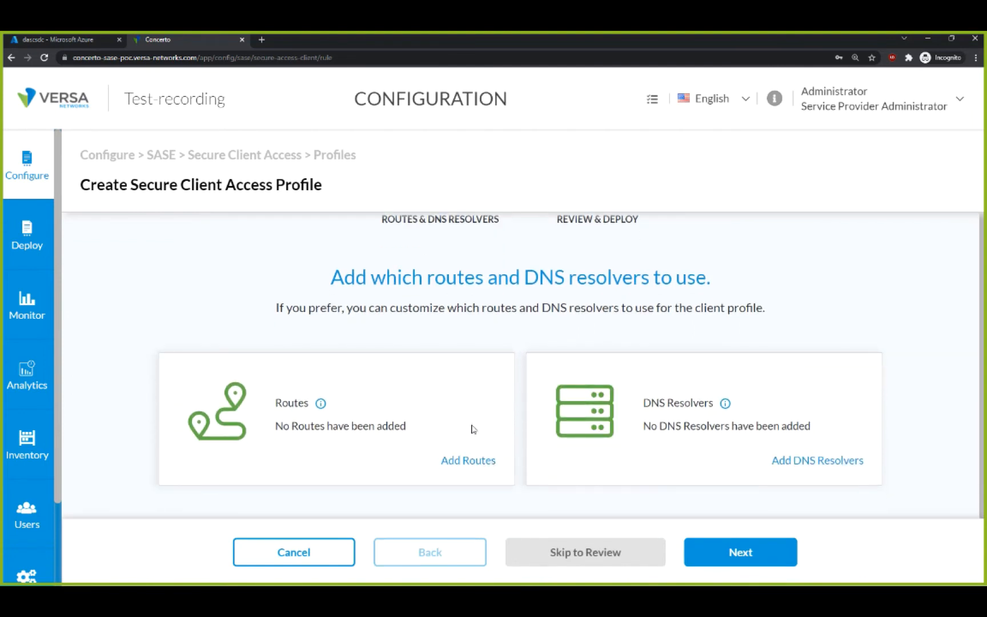
left_click(467, 461)
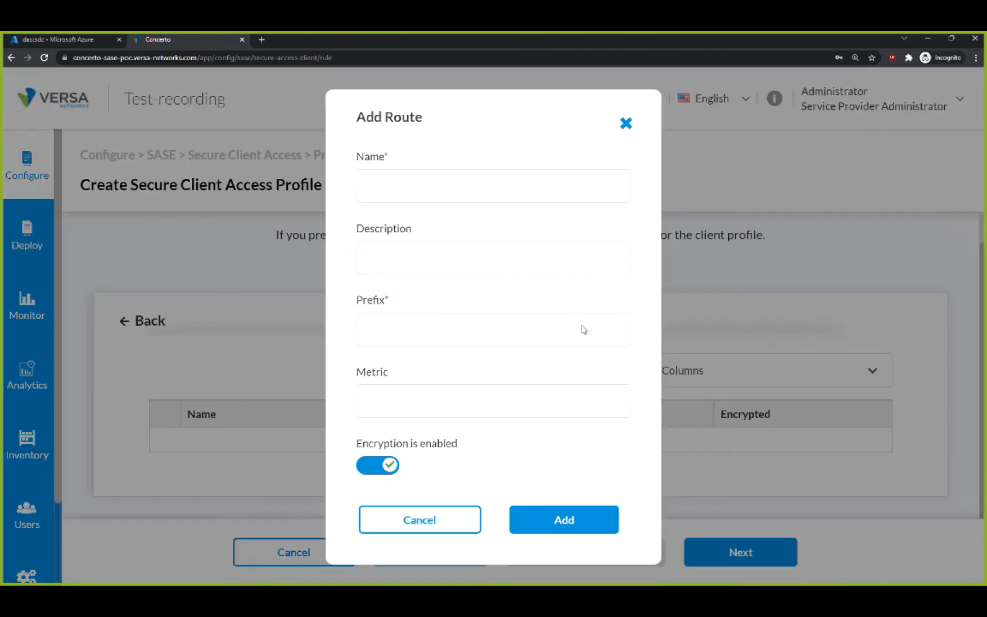
left_click(493, 185)
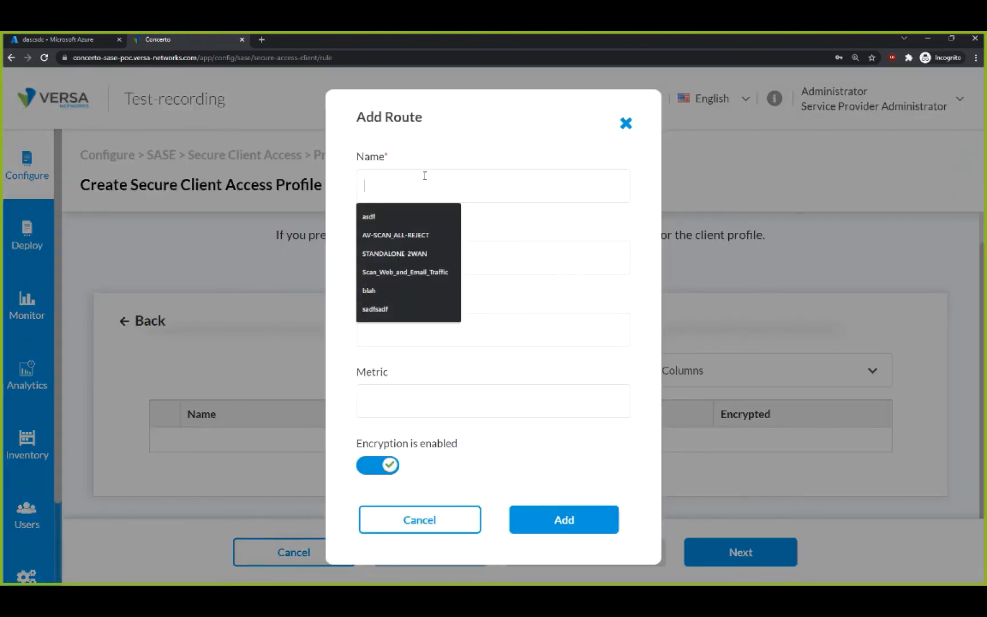
type("internal")
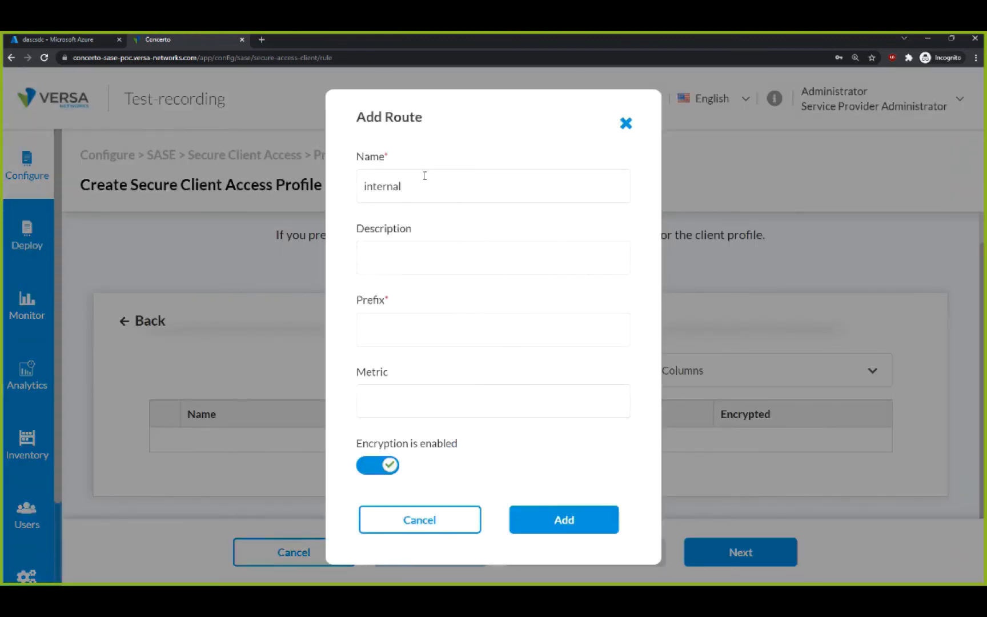
type("10.0.0.0/24")
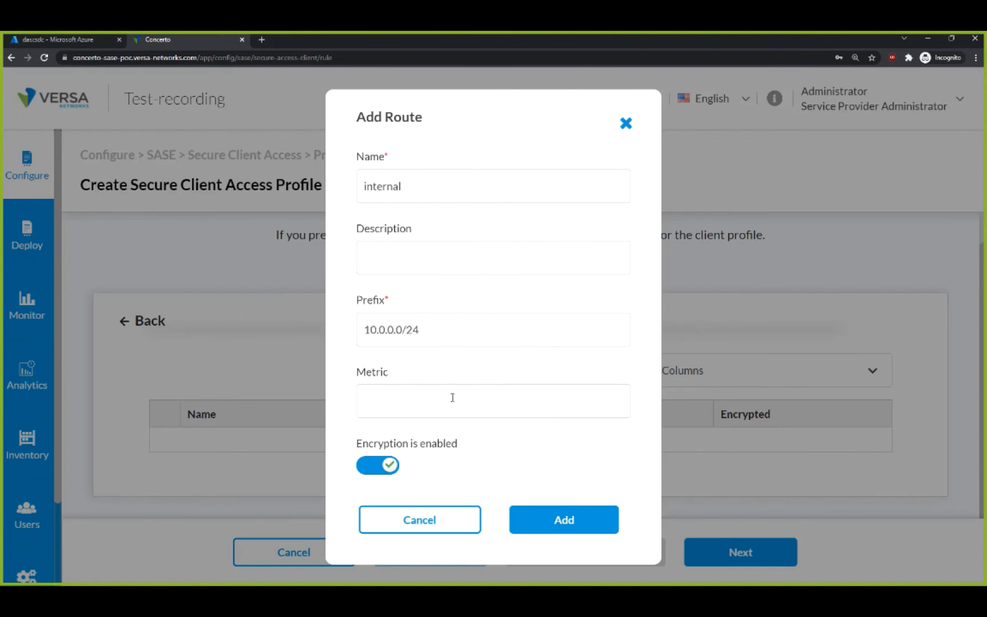
left_click(563, 520)
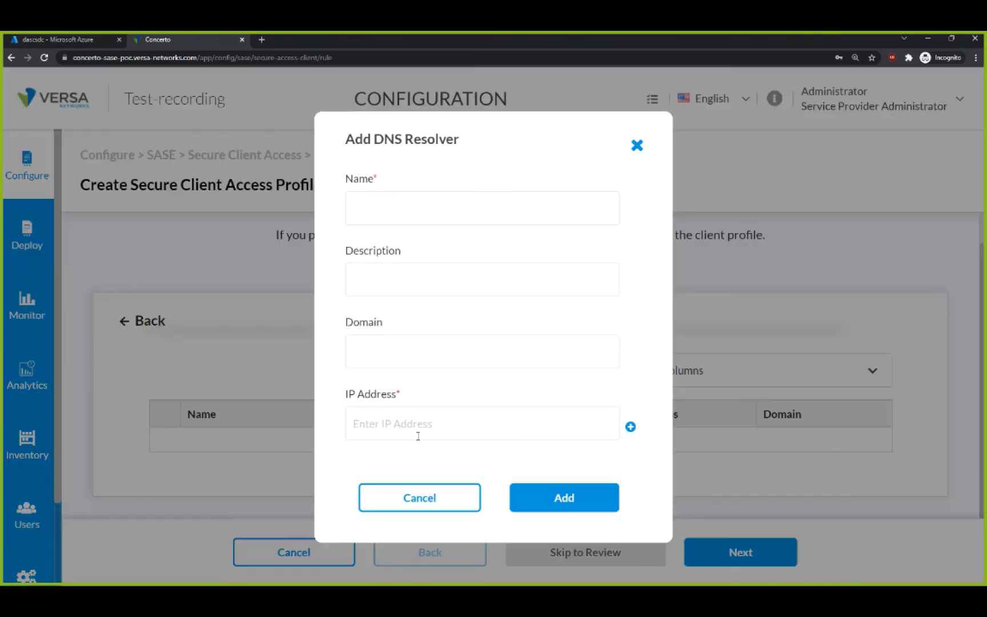
Step: Add a DNS resolver named main-internal at 10.0.0.8 to the profile
left_click(483, 199)
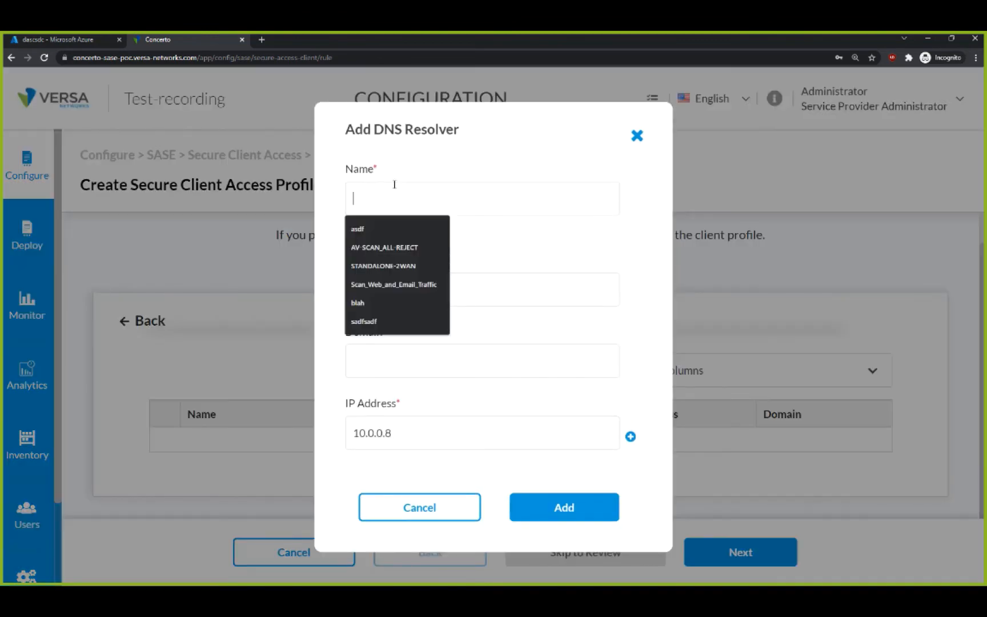
type("main-interna")
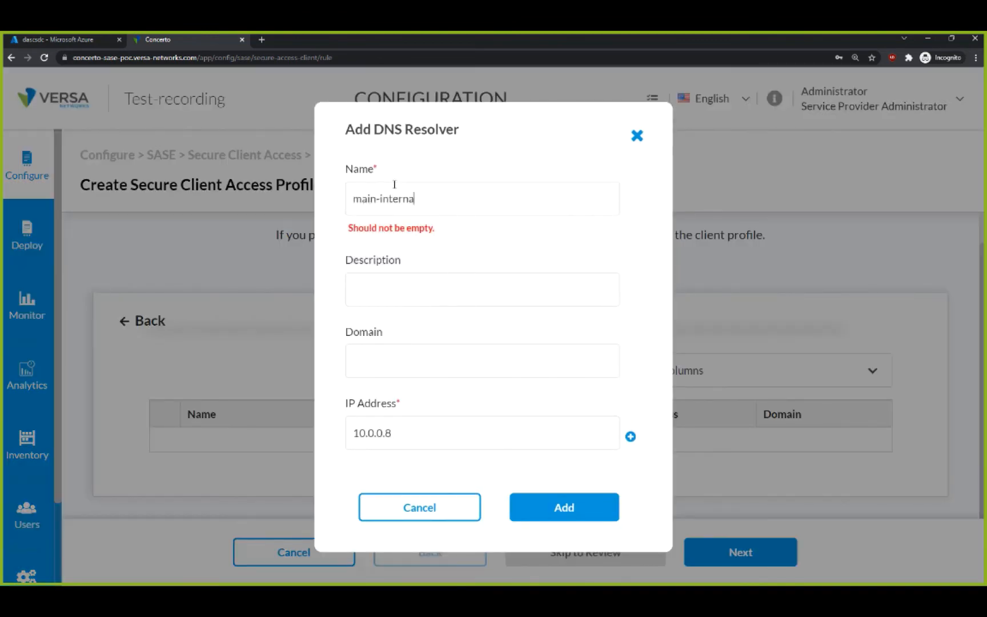
left_click(563, 507)
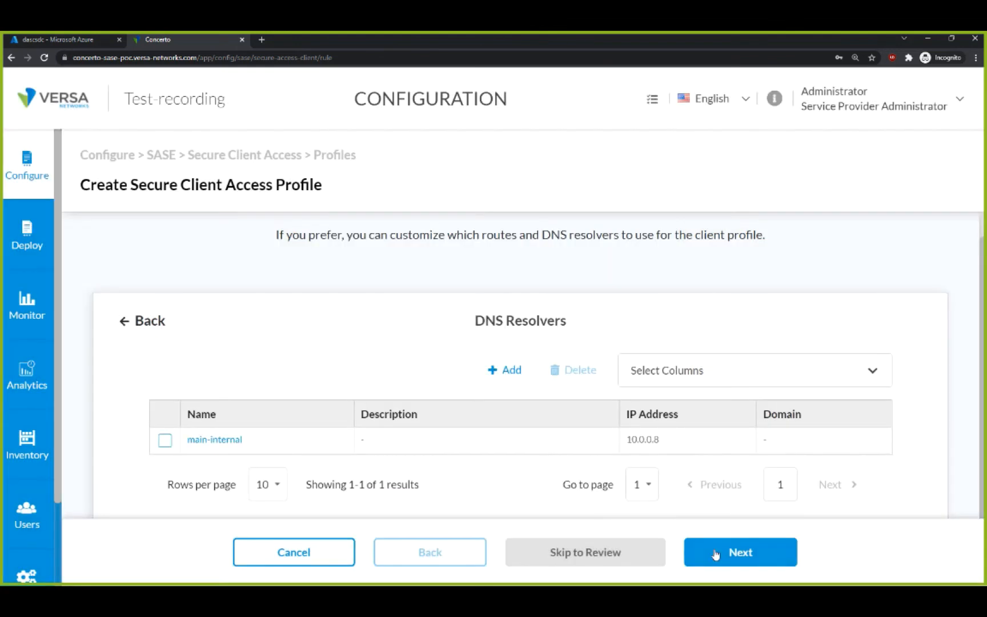
Step: Review and save the client profile as profile1, then return to the Configure menu
left_click(740, 552)
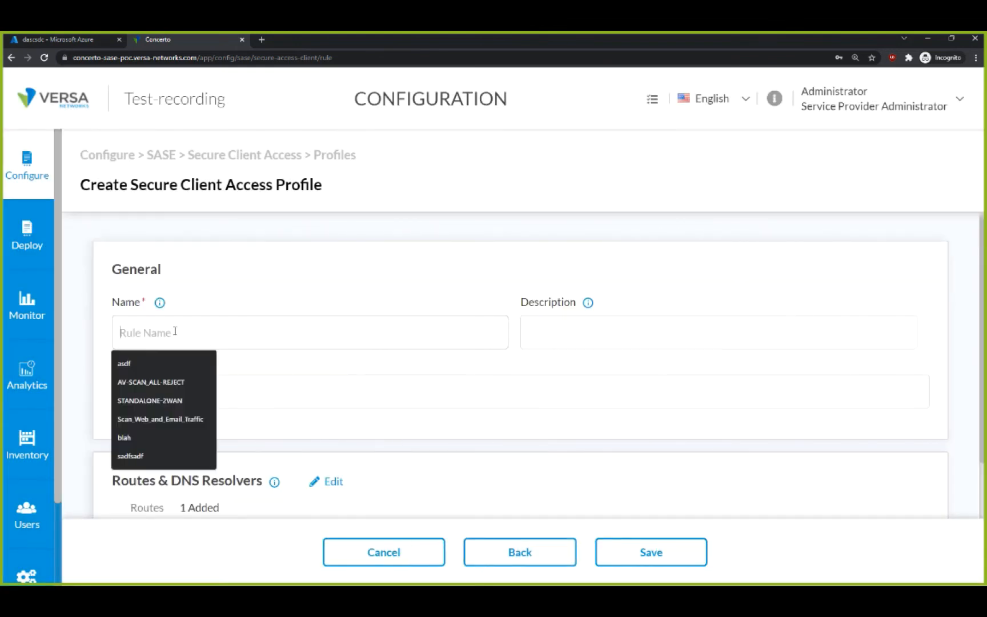
scroll("down", 3)
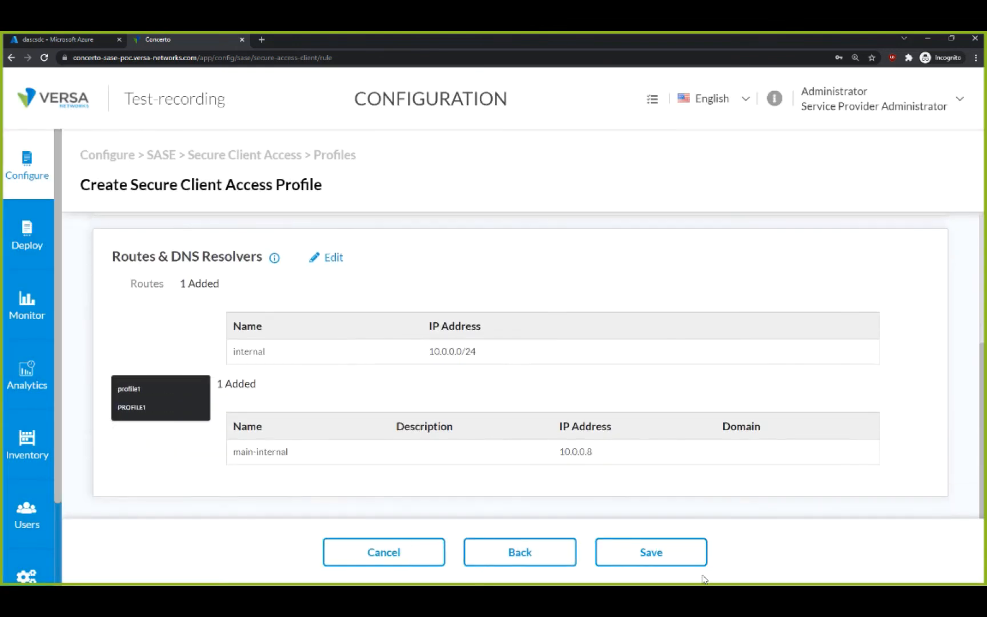
left_click(650, 552)
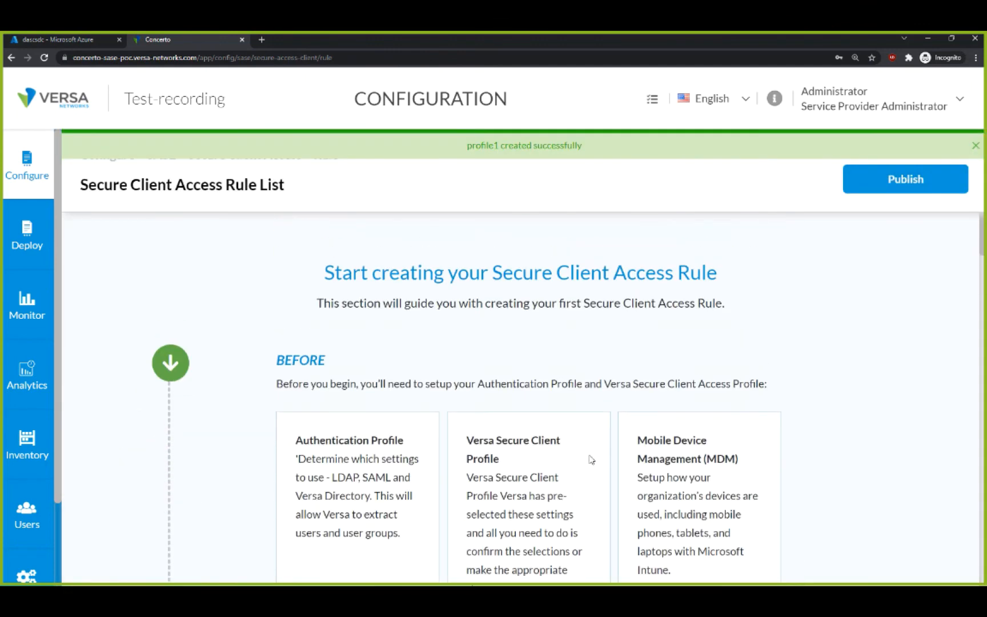
left_click(28, 164)
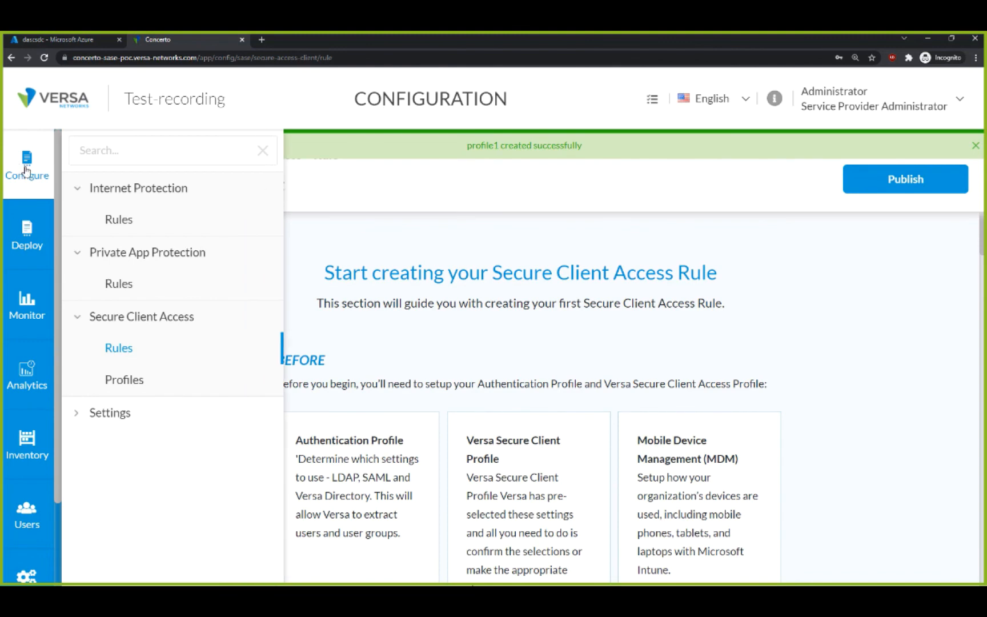